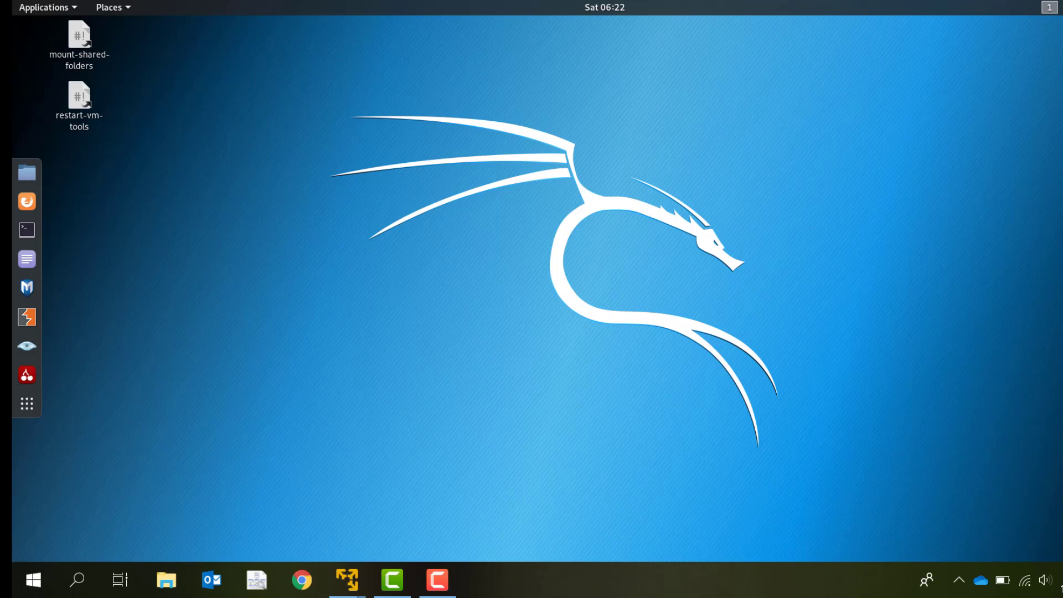
mouse_move(941, 355)
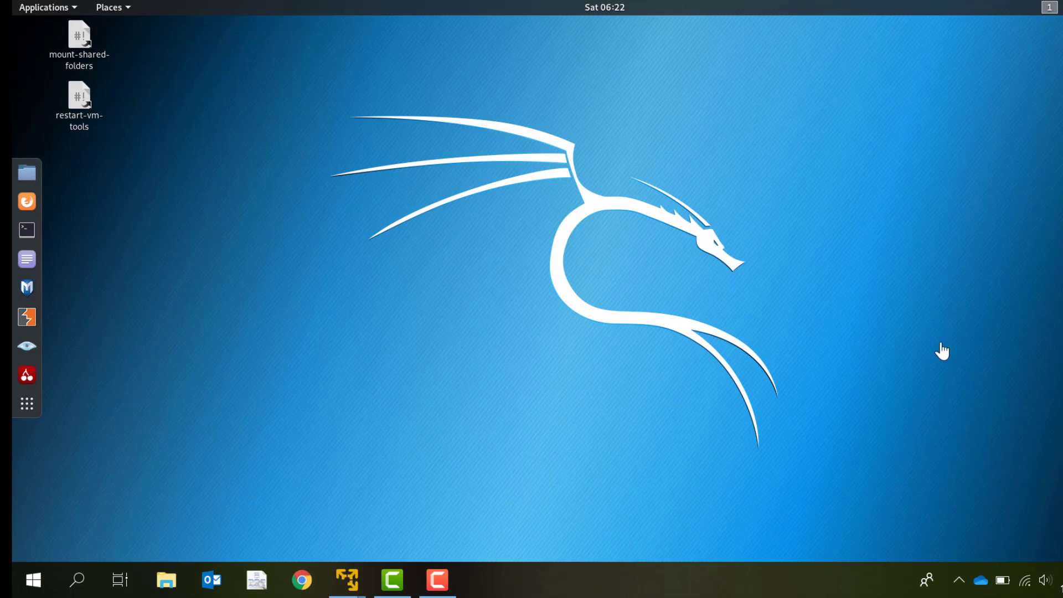
mouse_move(26, 243)
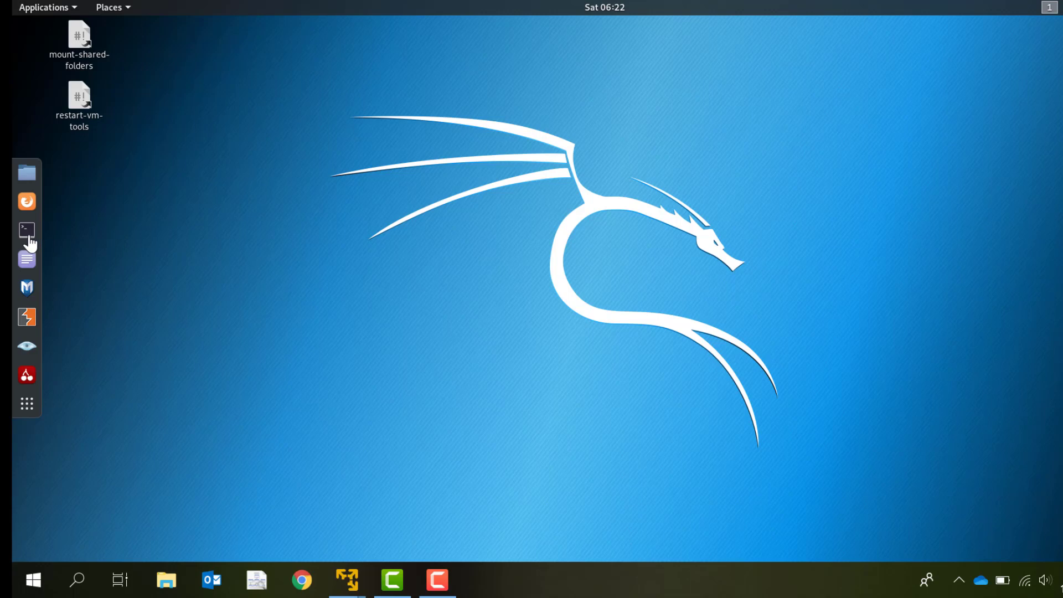
- Open a terminal, change into Responder/tools and list its scripts
click(25, 228)
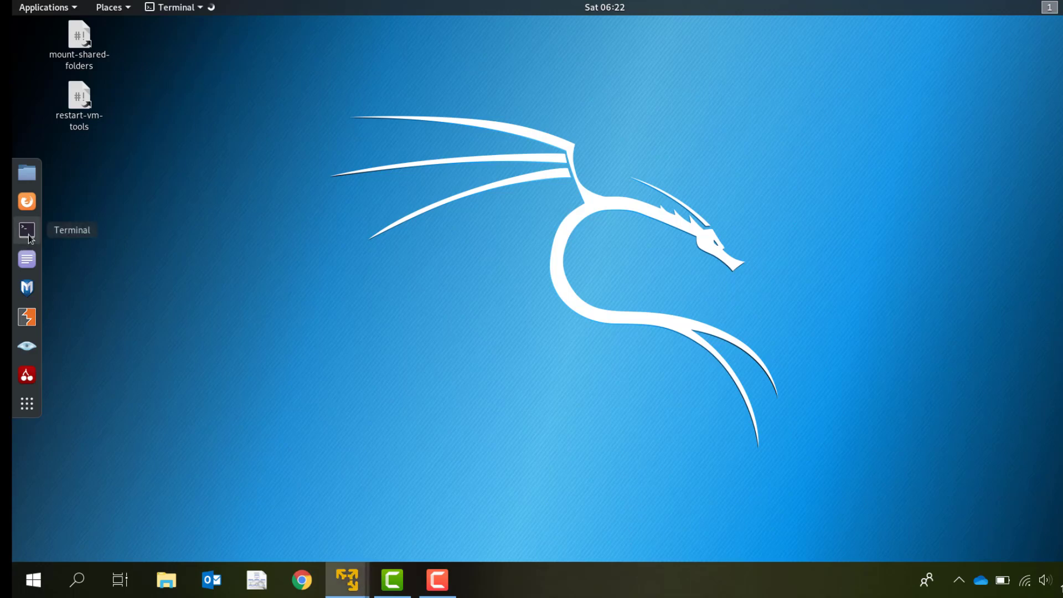
click(26, 229)
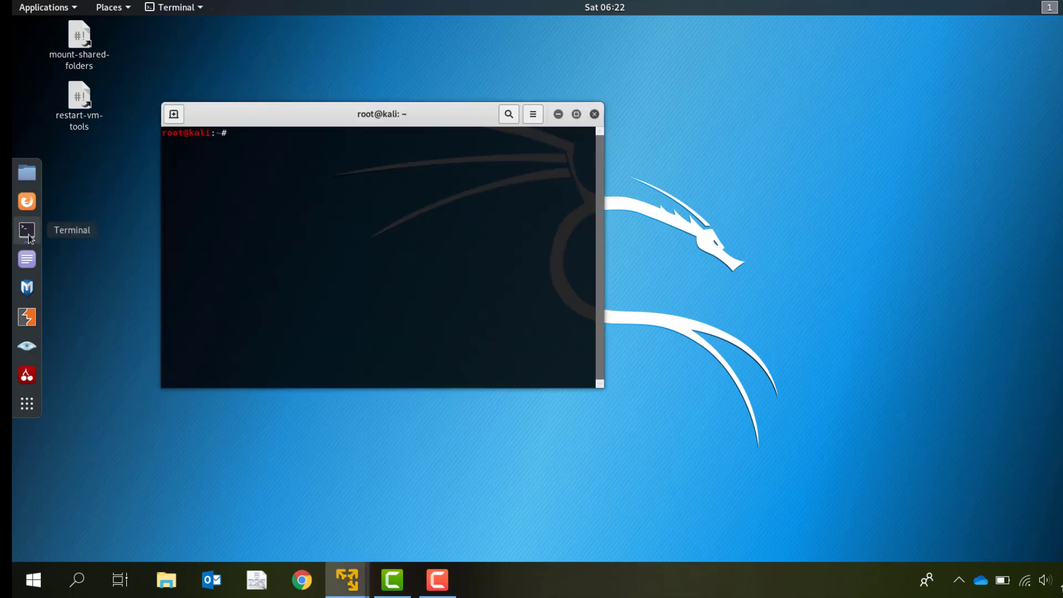
text(cd Responder/)
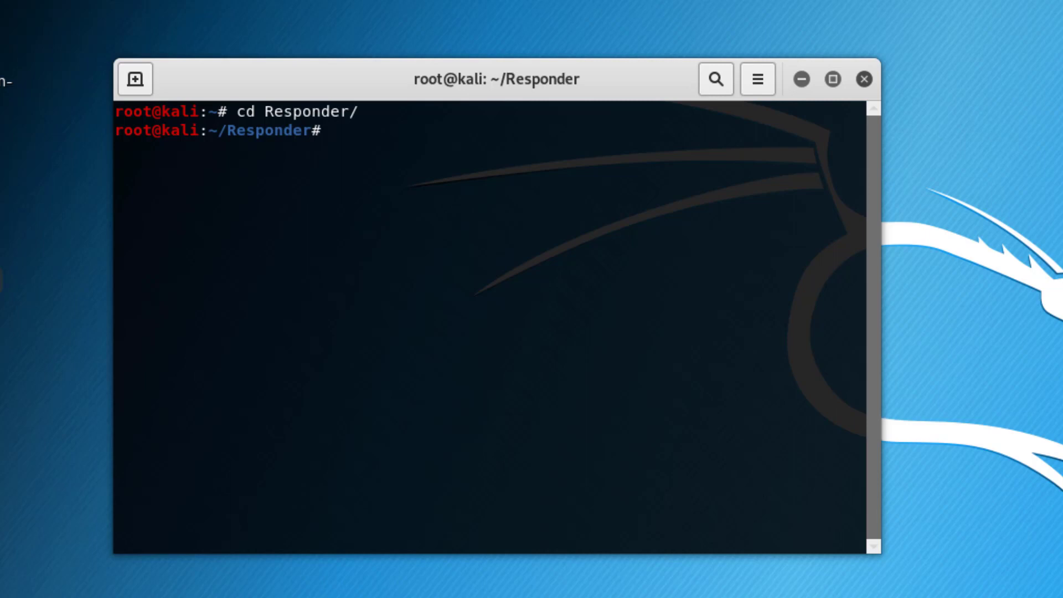
text(cd tools/)
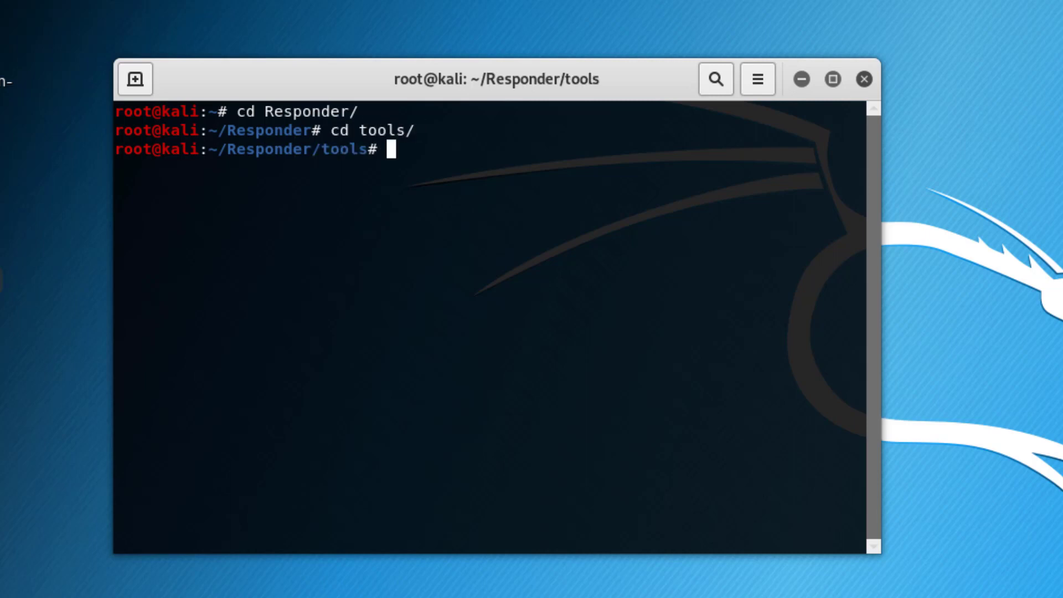
text(ls)
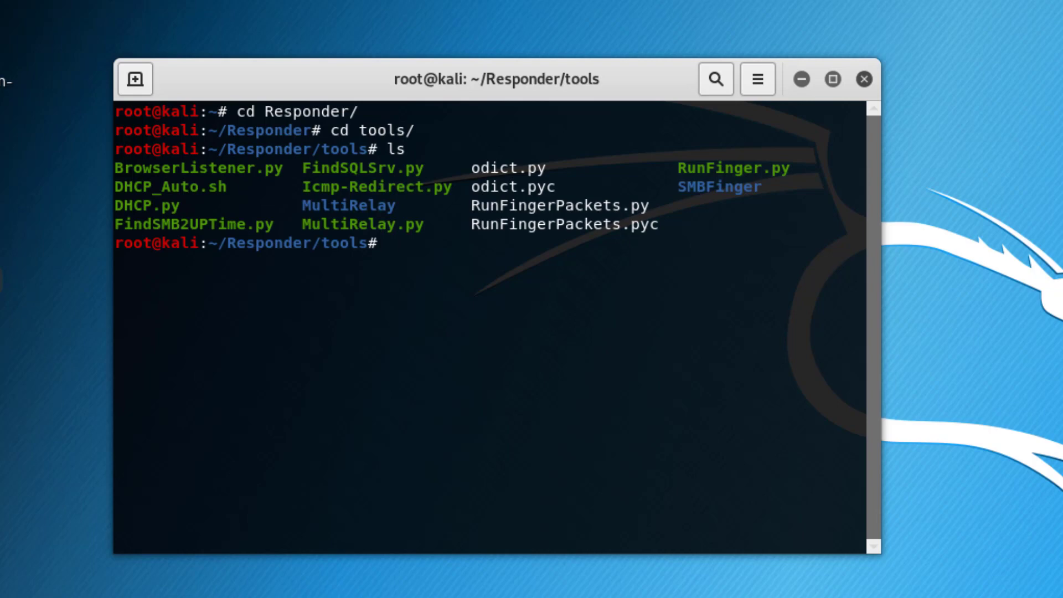
- Run python RunFinger.py with no arguments to print its usage and options
text(python RunFinger.py)
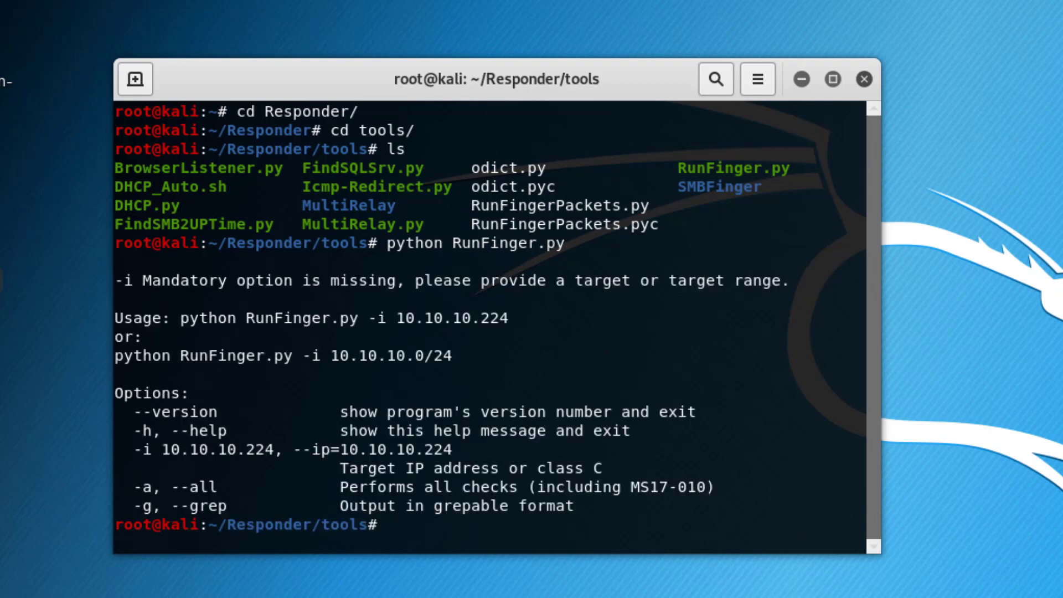
mouse_move(213, 355)
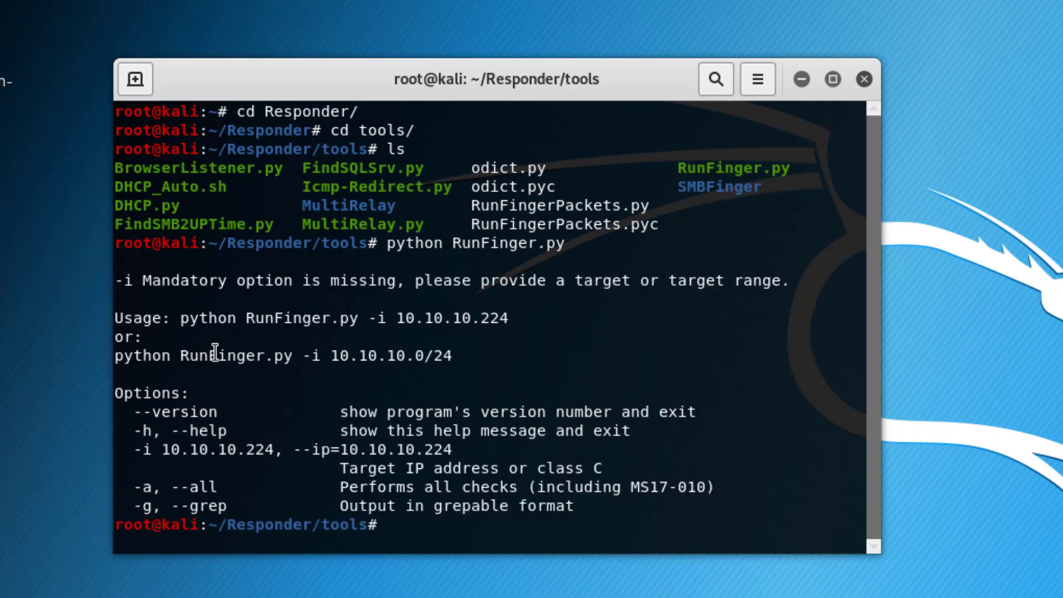
mouse_move(466, 365)
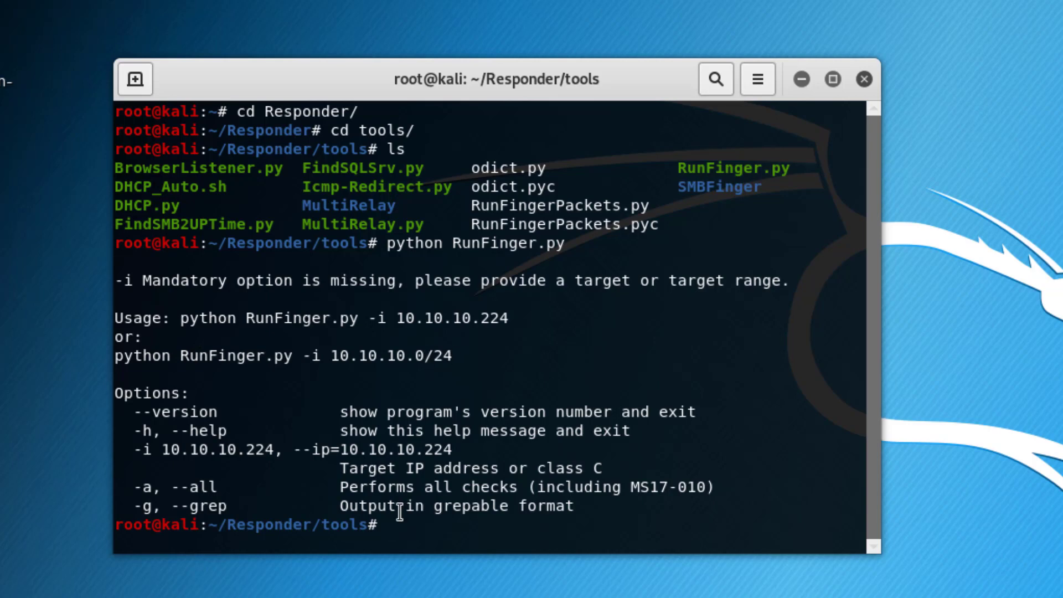
- Run ifconfig to show the local address 192.168.61.162 with netmask 255.255.255.0
text(ifconfig)
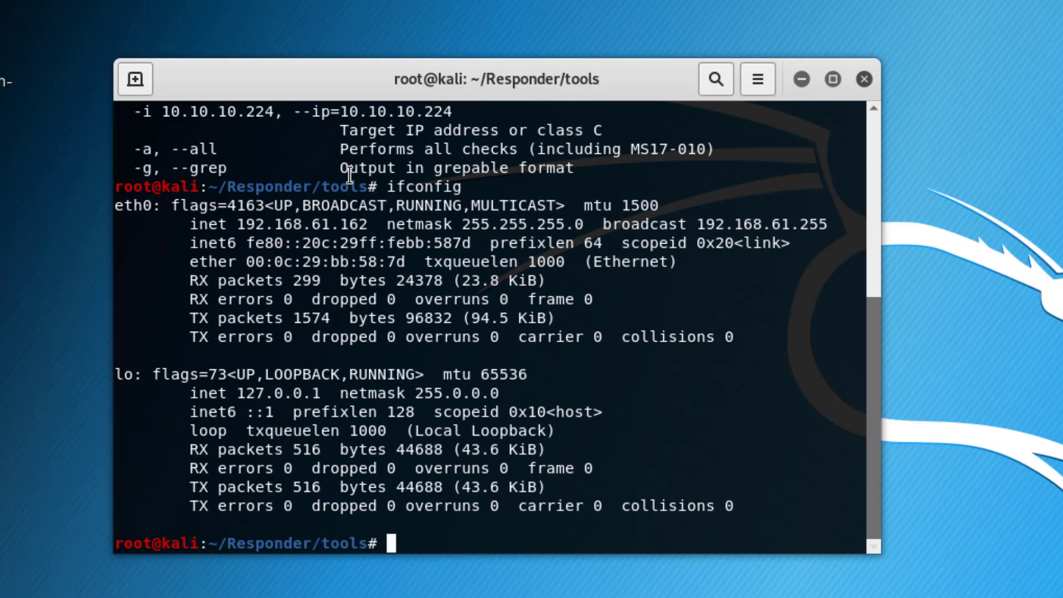
double_click(302, 224)
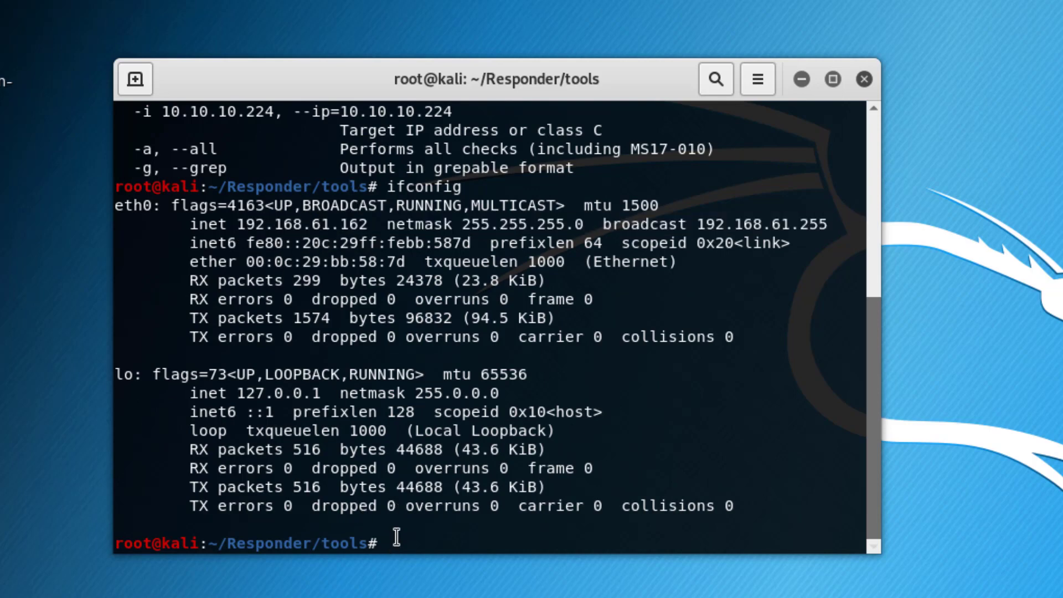
- Run python RunFinger.py -i 192.168.61.0/24 to scan the subnet for SMB hosts
text(python RunFinger.py)
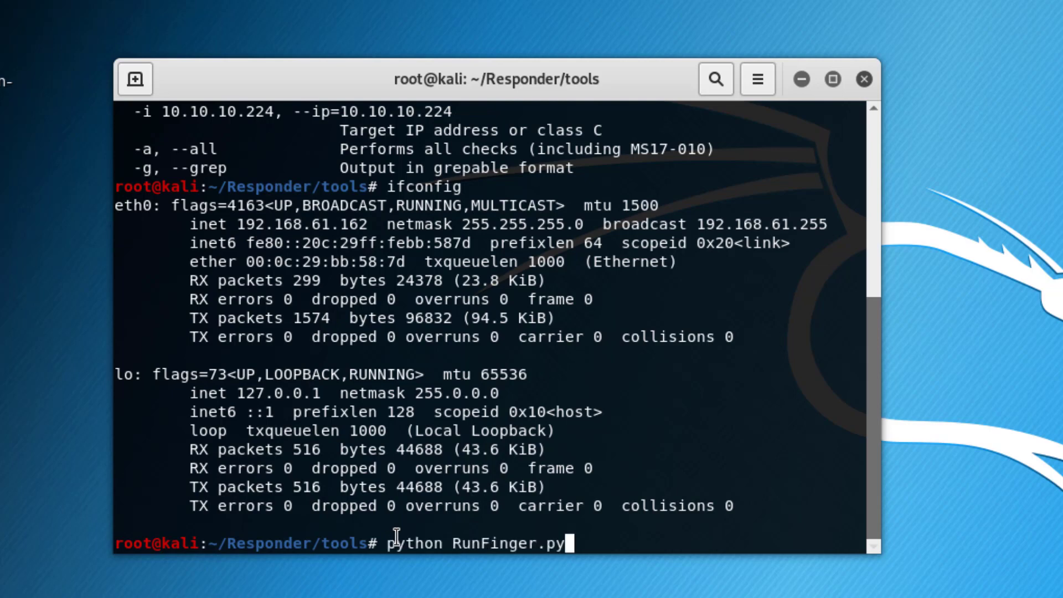
text(-i 192.168.61.0/24)
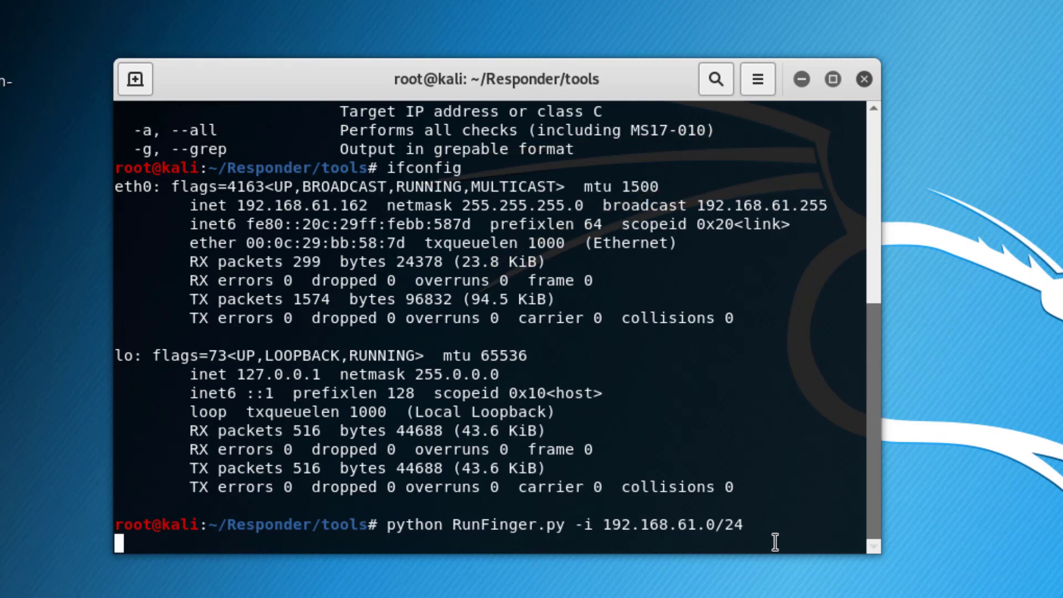
key(Return)
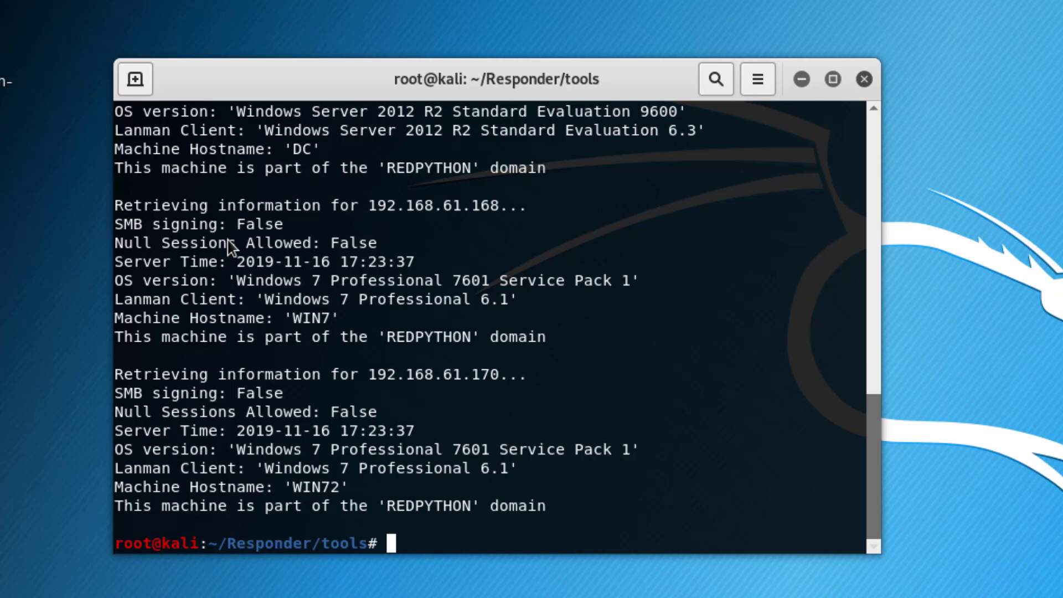
mouse_move(468, 213)
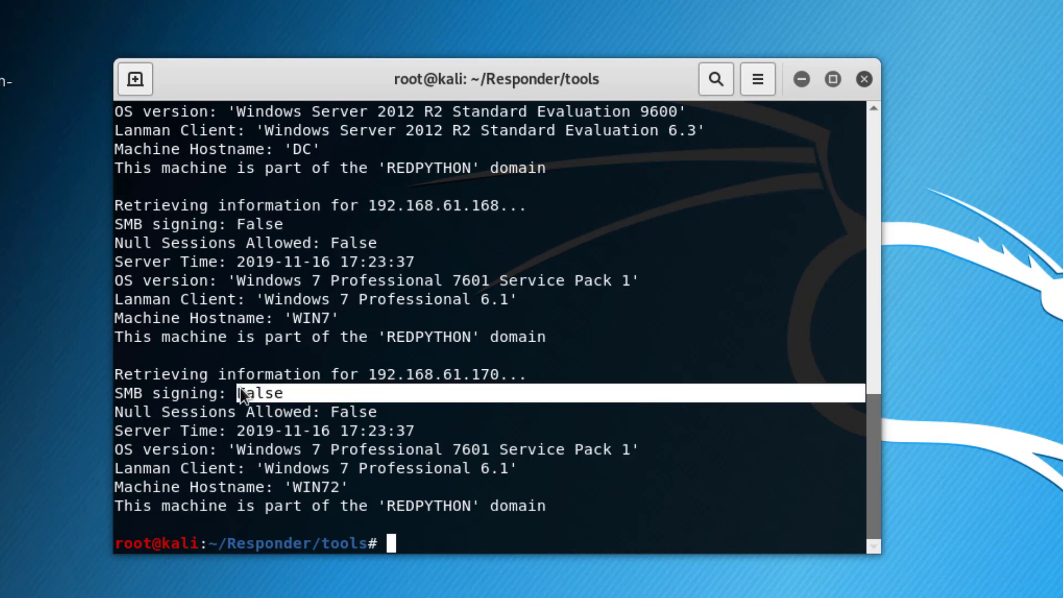
mouse_move(324, 317)
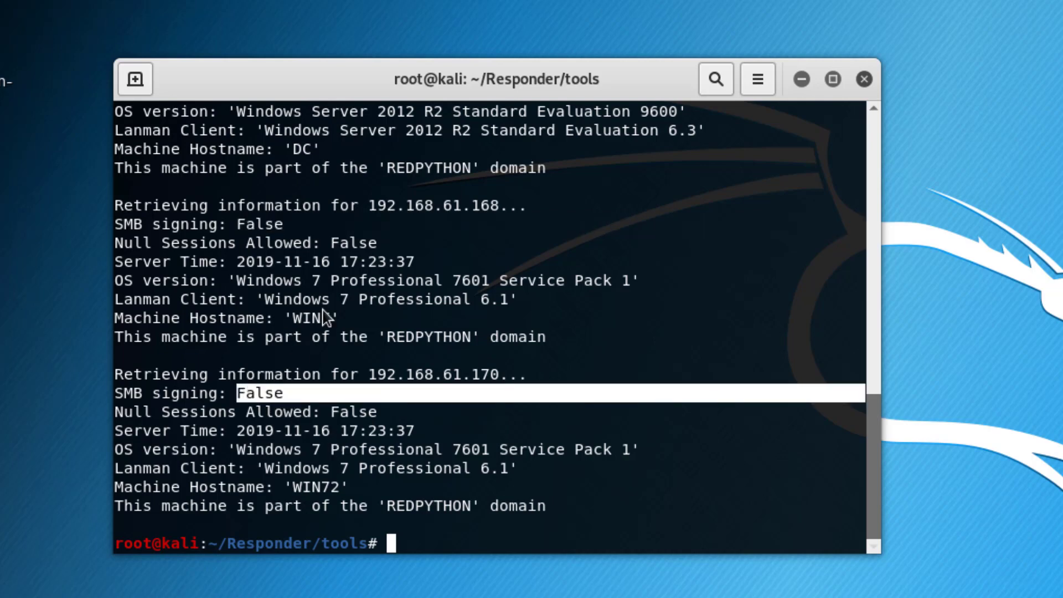